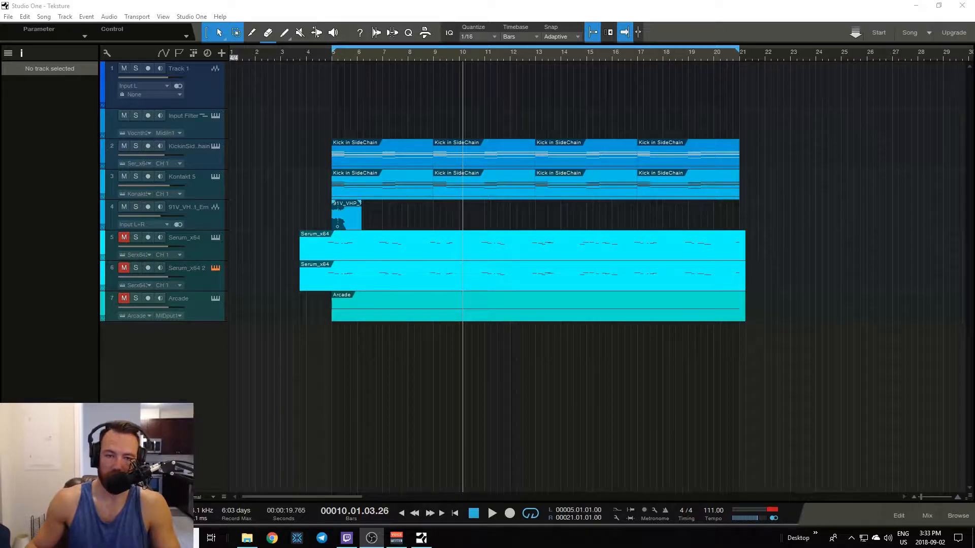
{"action": "mouse_move", "coordinate": [945, 339]}
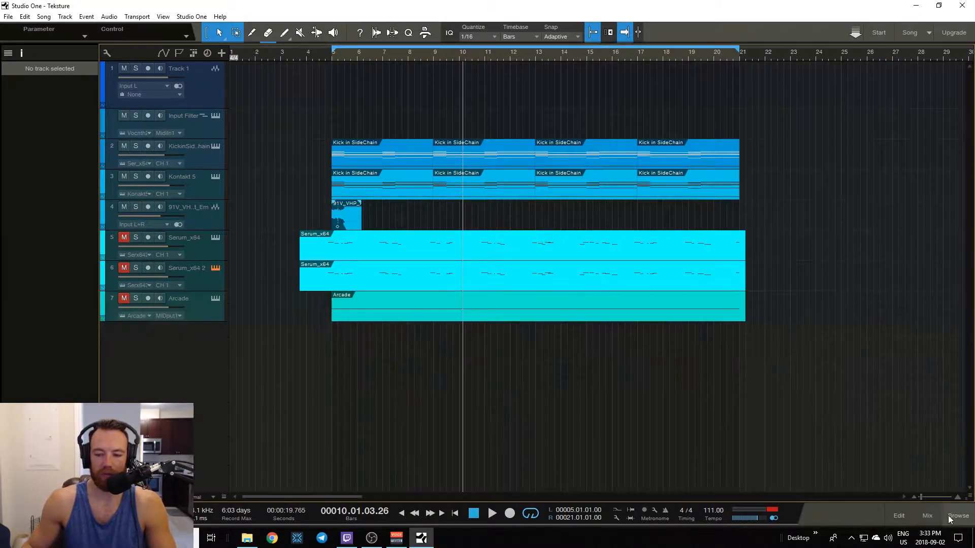
- Add a new FX channel, FX 1, from the mixing console
{"action": "left_click", "coordinate": [958, 516]}
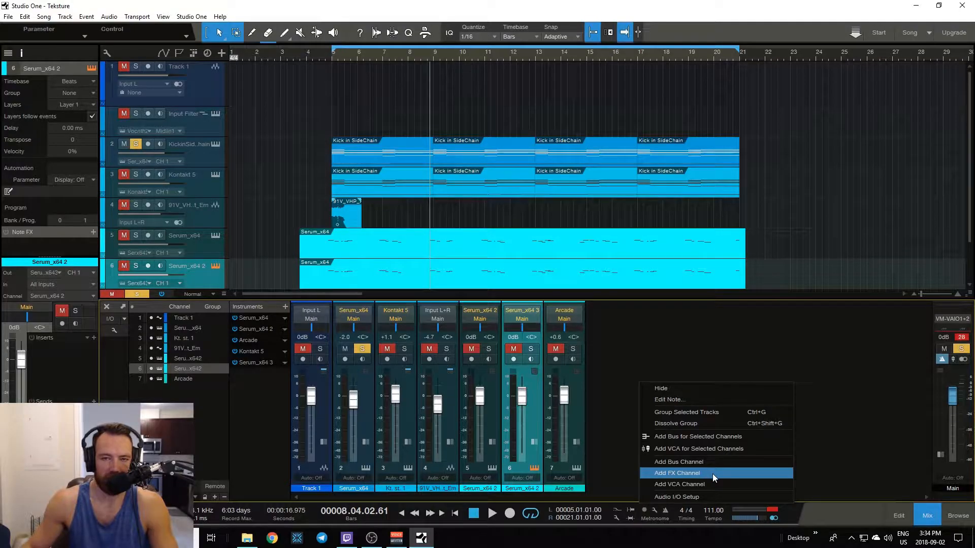
{"action": "left_click", "coordinate": [677, 473]}
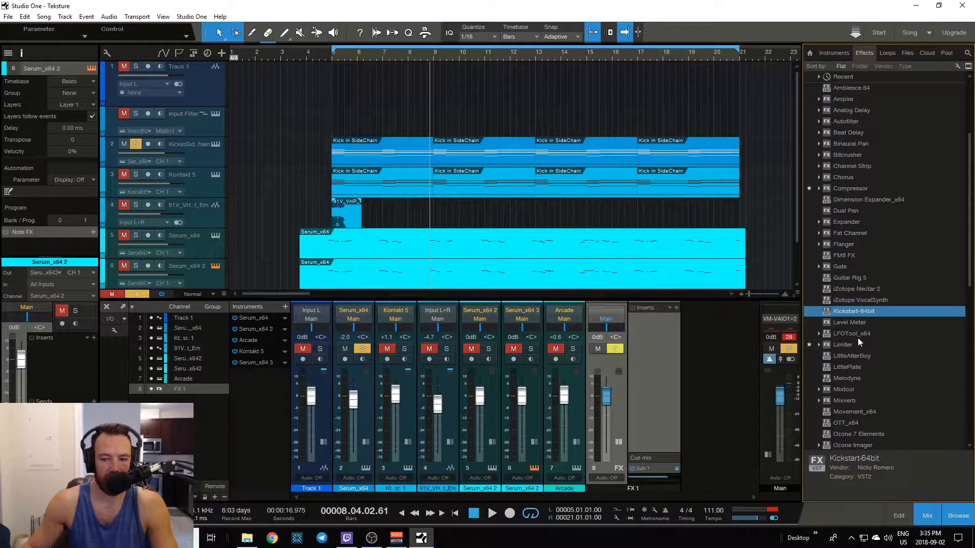
- Insert LFOTool_x64 on FX 1 and reshape its volume curve into a rising swell
{"action": "left_click", "coordinate": [851, 335]}
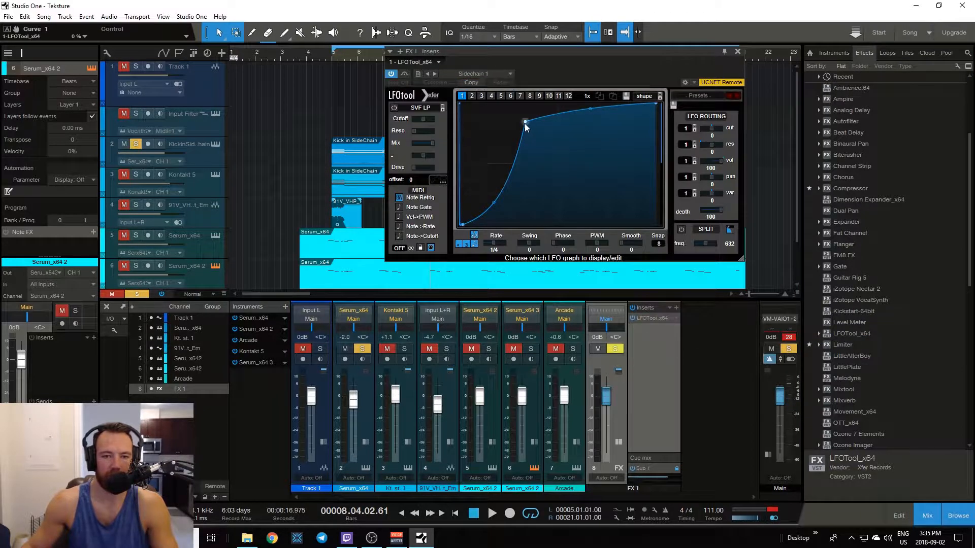
{"action": "left_click_drag", "start_coordinate": [525, 122], "coordinate": [541, 123]}
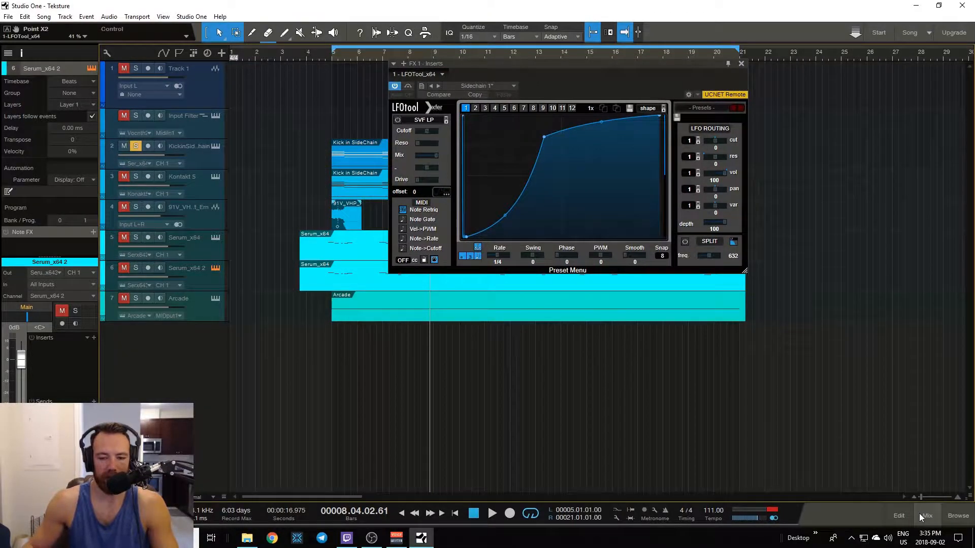
{"action": "mouse_move", "coordinate": [926, 516]}
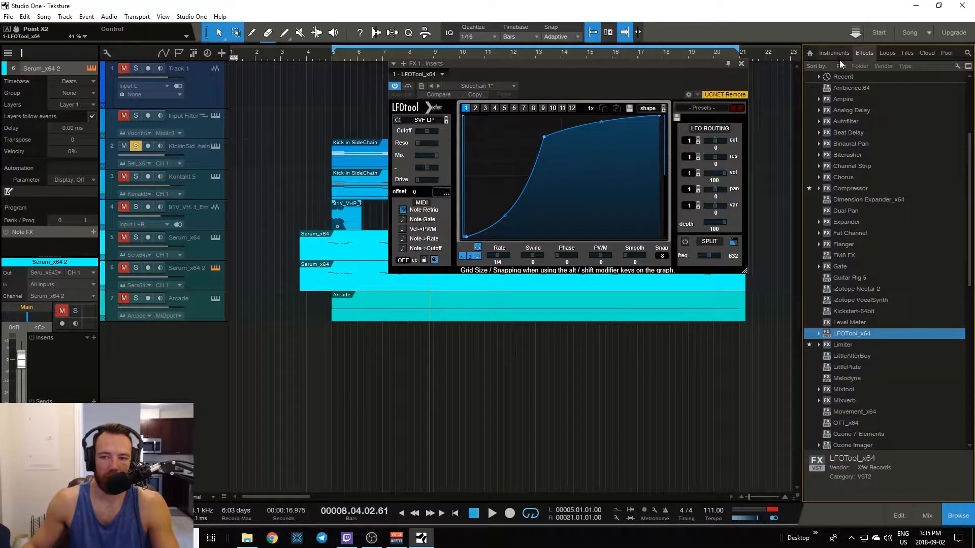
- Set the Input Filter track's output to LFOTool_x64 in the track list
{"action": "left_click", "coordinate": [840, 66]}
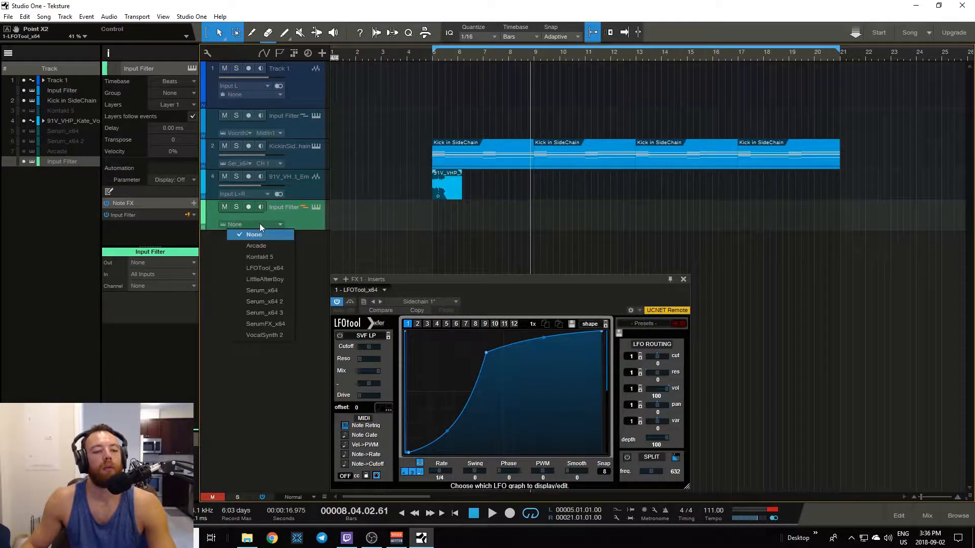
{"action": "mouse_move", "coordinate": [256, 246]}
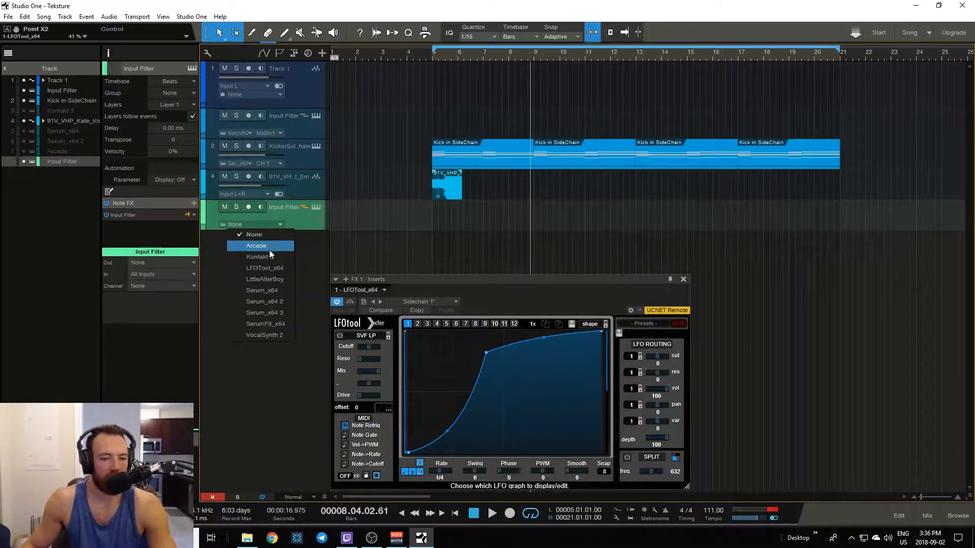
{"action": "mouse_move", "coordinate": [264, 268]}
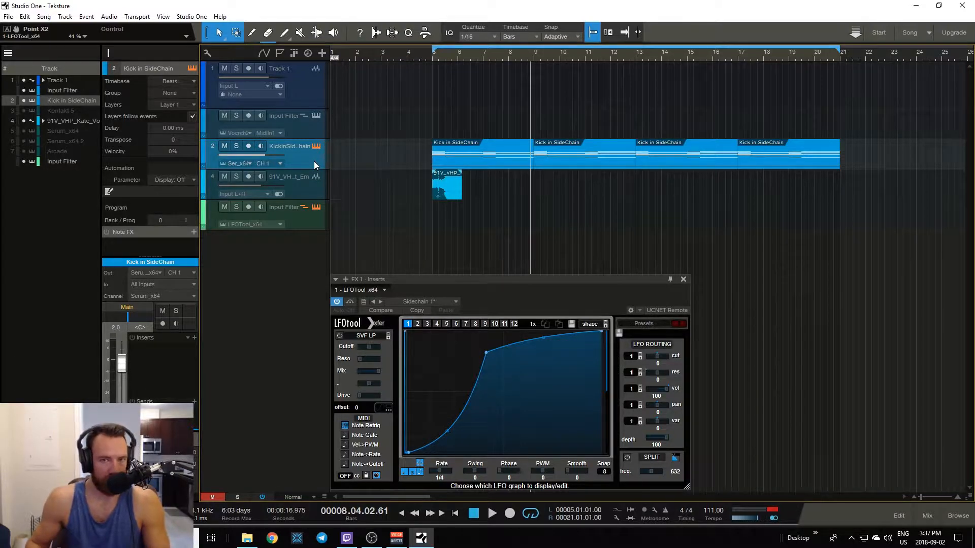
- Route the Serum_x64 kick channel's output from Main to FX 1, entering 'CHICKEN'
{"action": "left_click", "coordinate": [927, 516]}
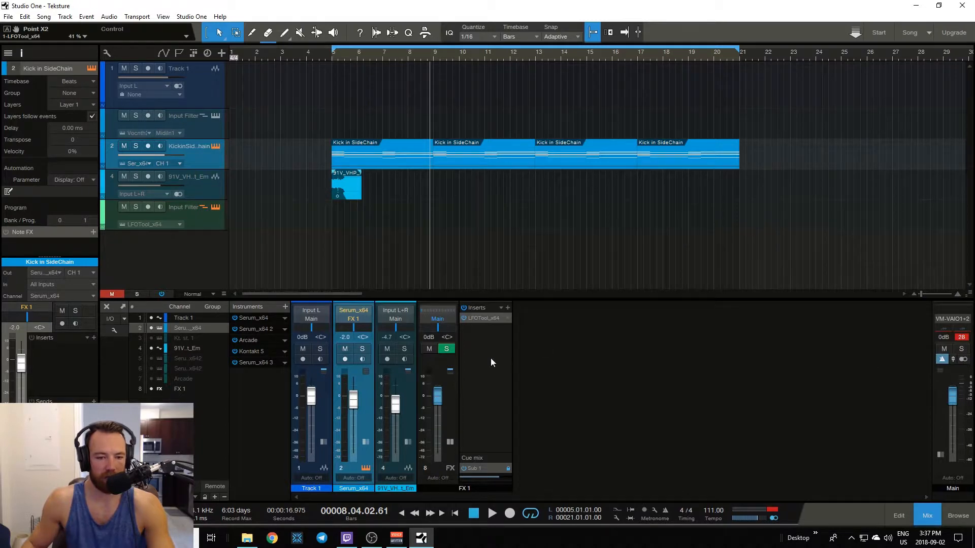
{"action": "mouse_move", "coordinate": [510, 395]}
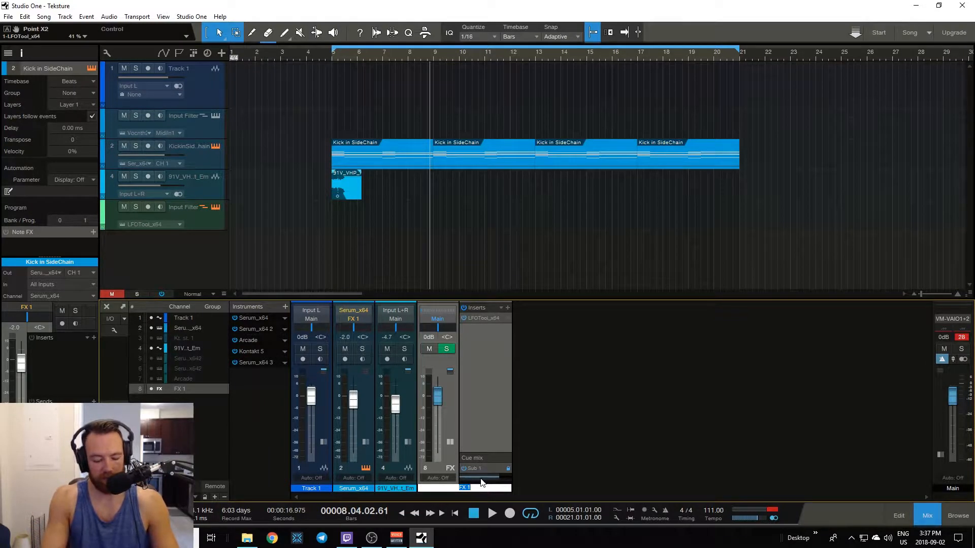
{"action": "type", "text": "CHICKEN"}
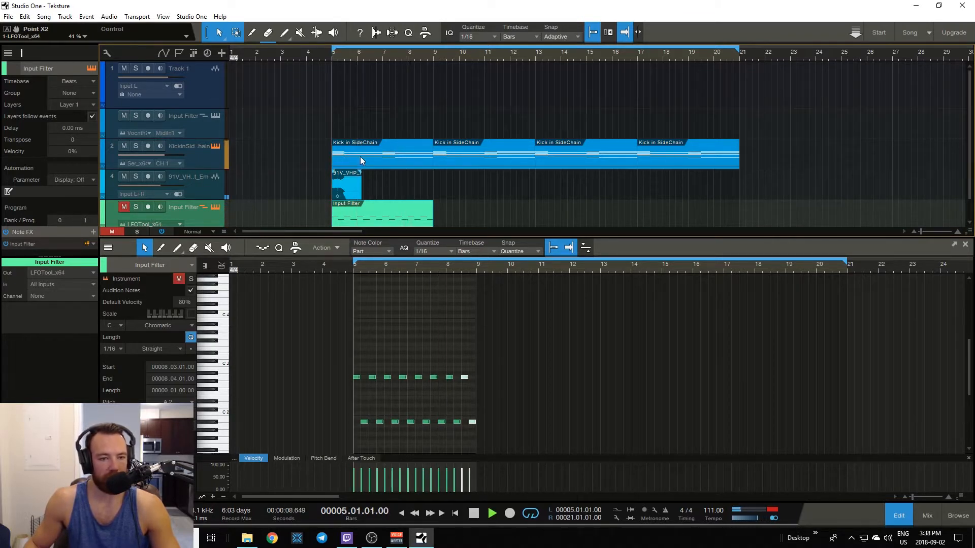
- Mute the Input Filter track holding the repeated trigger notes from bar 5
{"action": "left_click", "coordinate": [124, 206]}
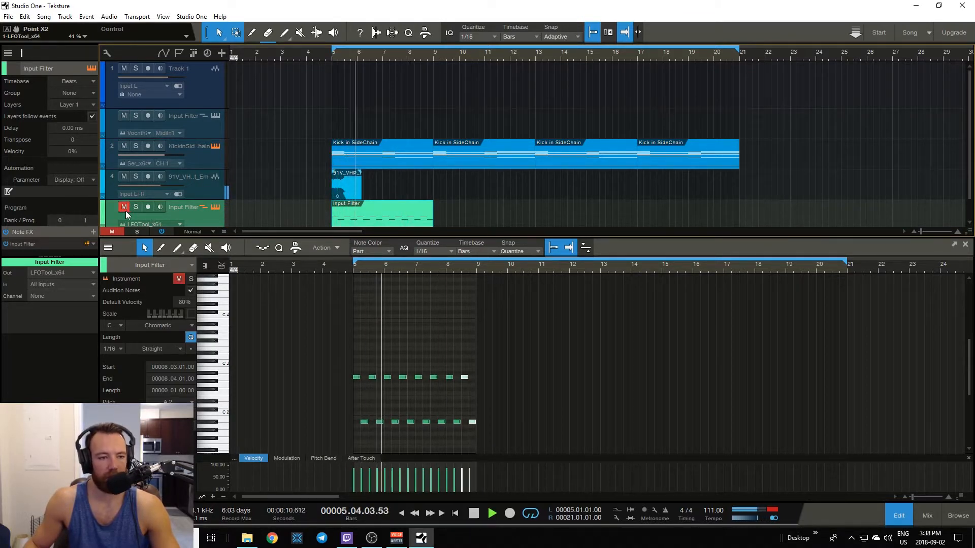